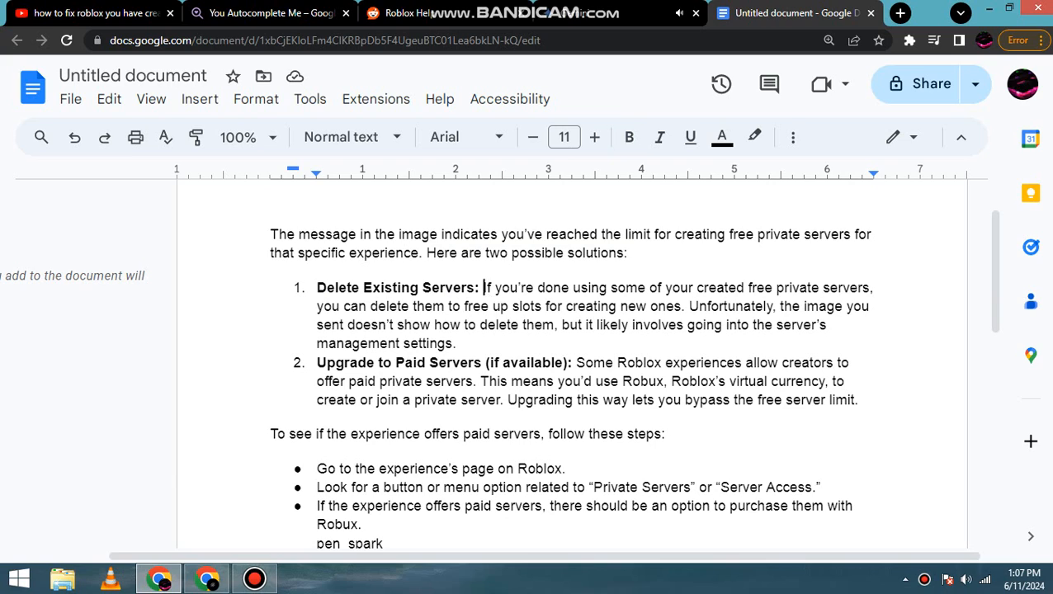
left_click_drag(482, 287, 872, 287)
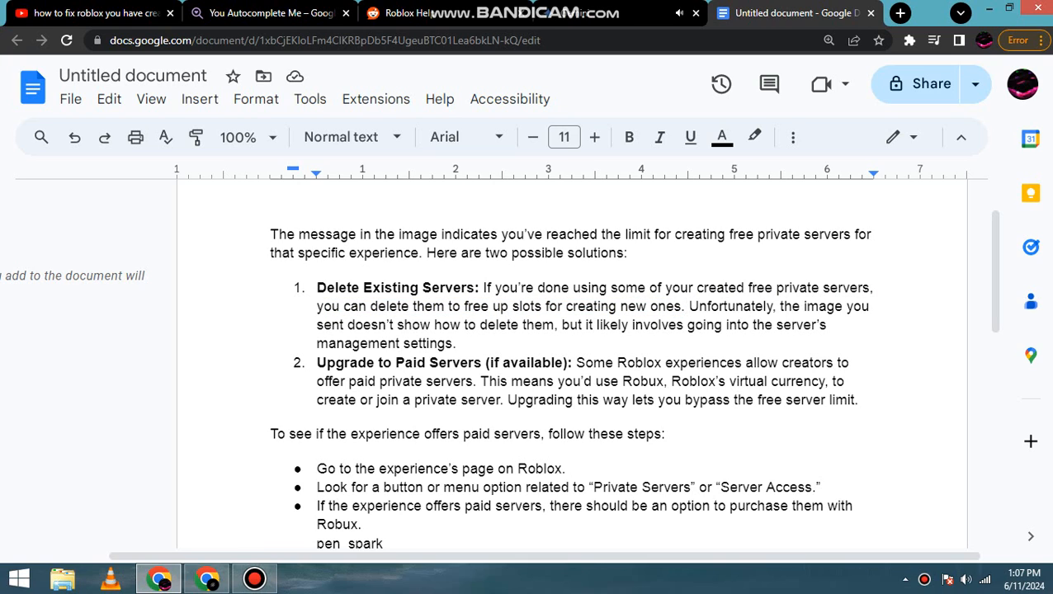
left_click_drag(686, 305, 827, 324)
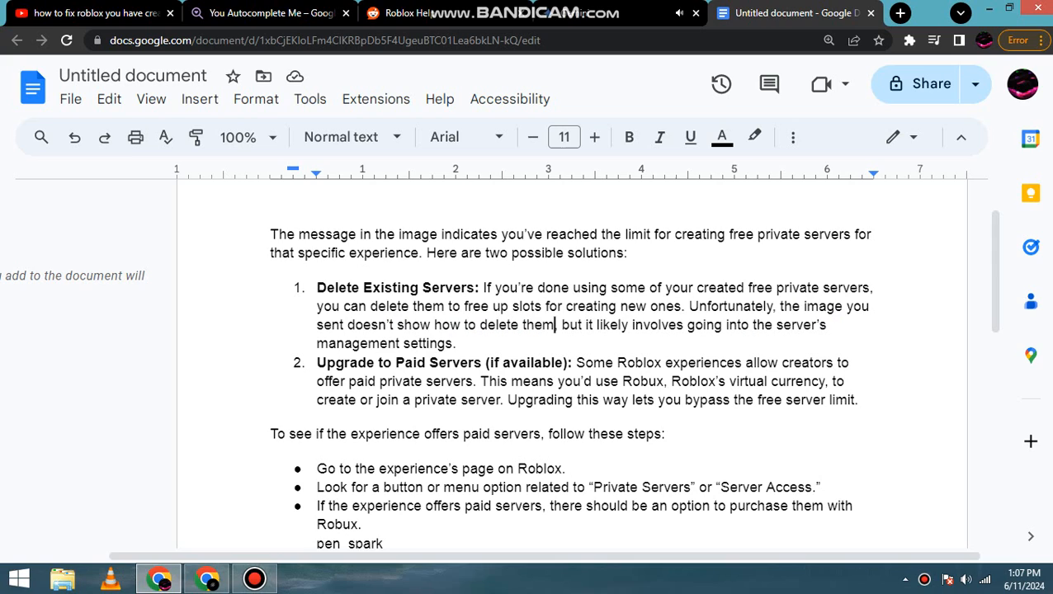
left_click_drag(561, 323, 825, 323)
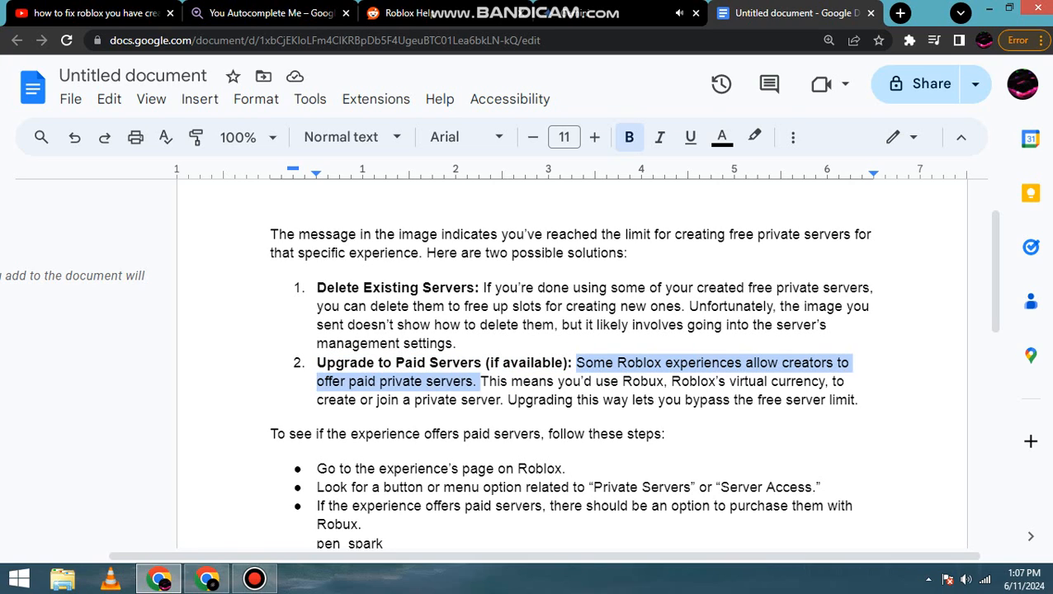
left_click(511, 382)
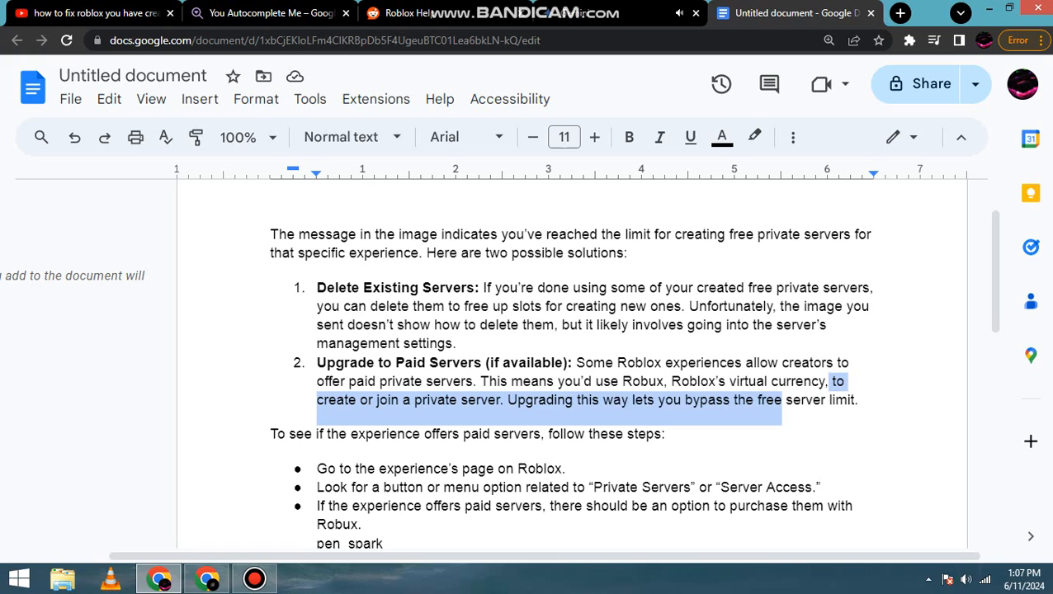
left_click(508, 400)
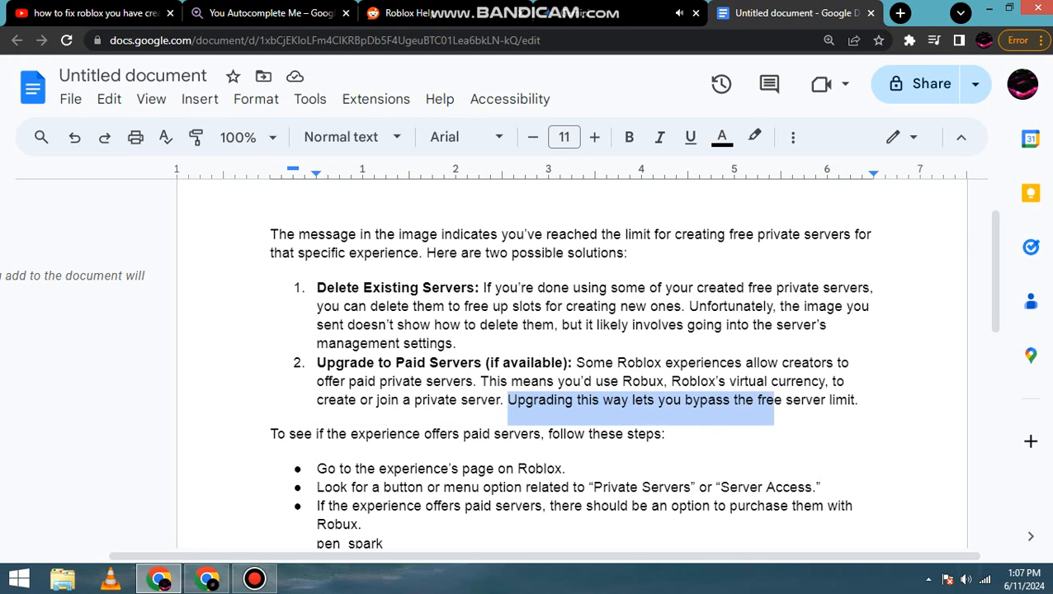
scroll("down", 3)
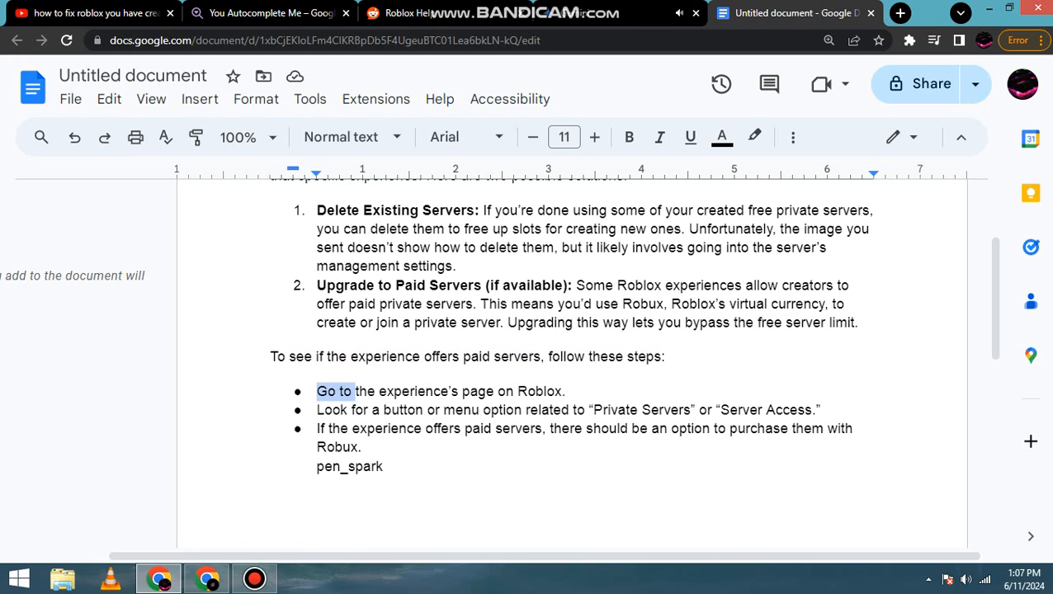
left_click_drag(350, 391, 566, 391)
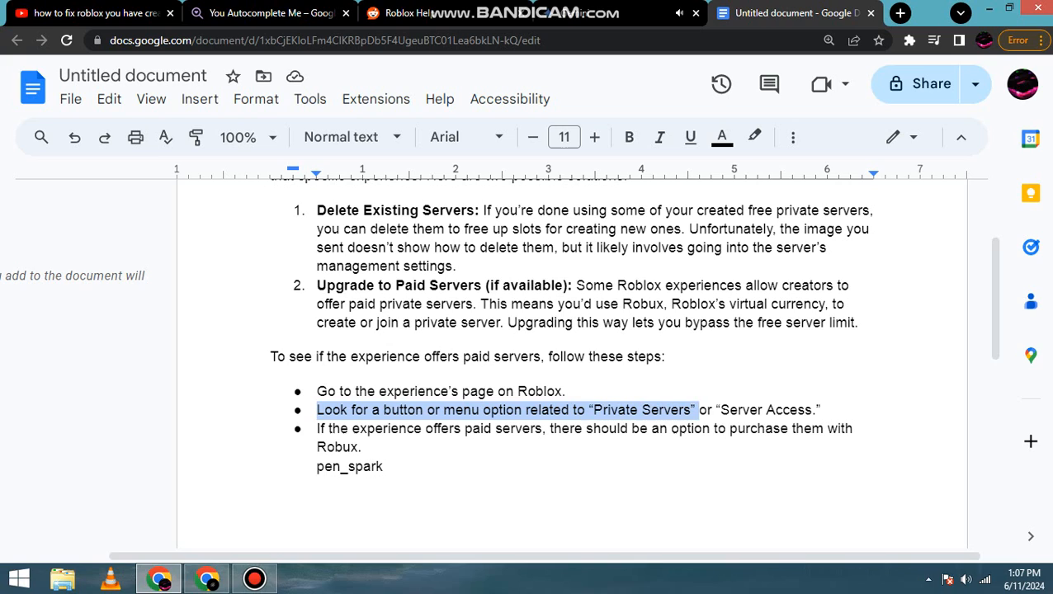
left_click_drag(696, 409, 818, 409)
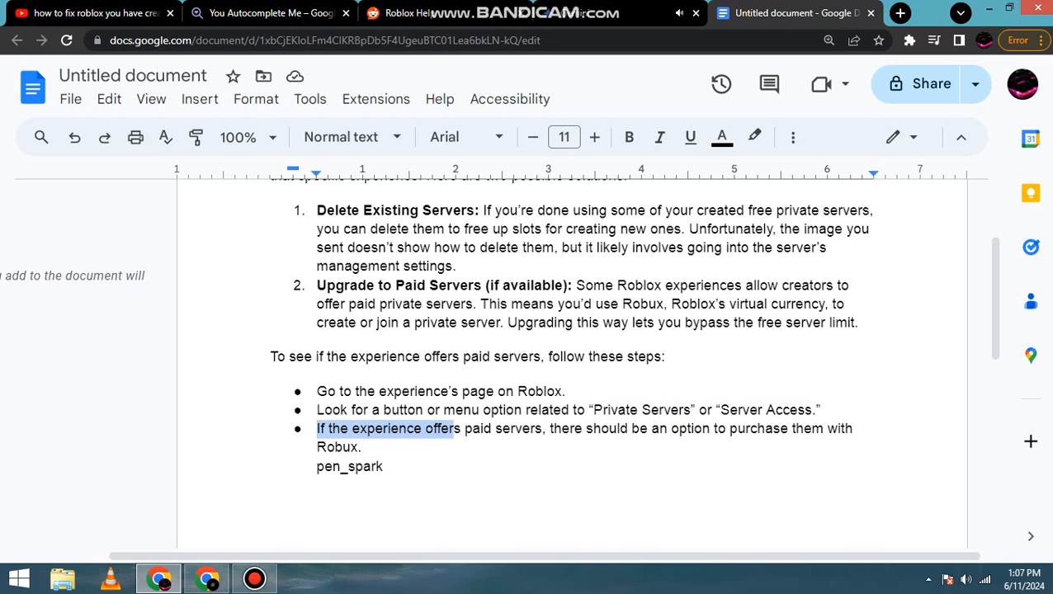
left_click_drag(452, 429, 561, 429)
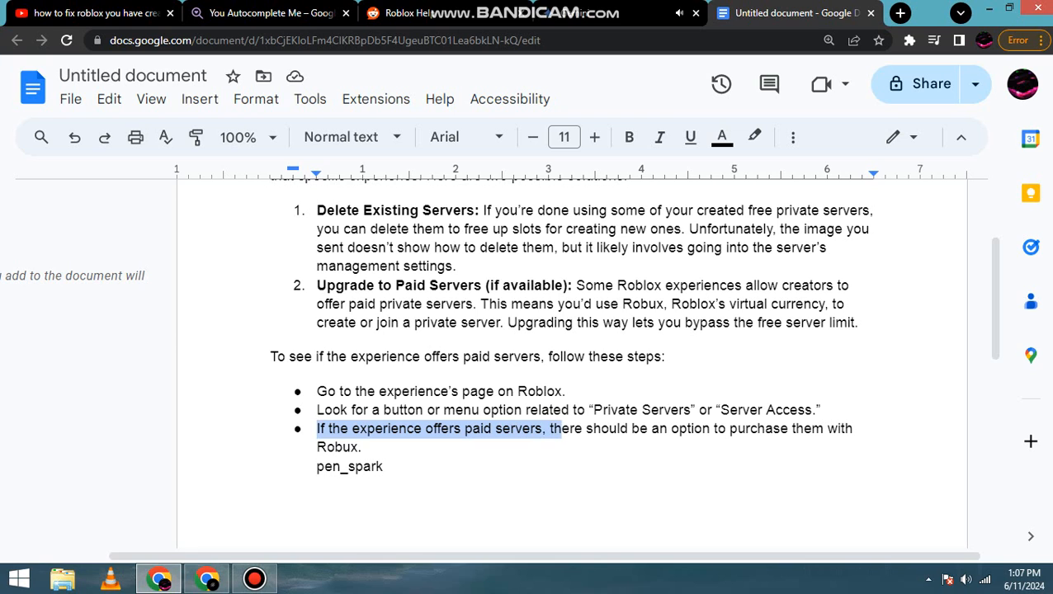